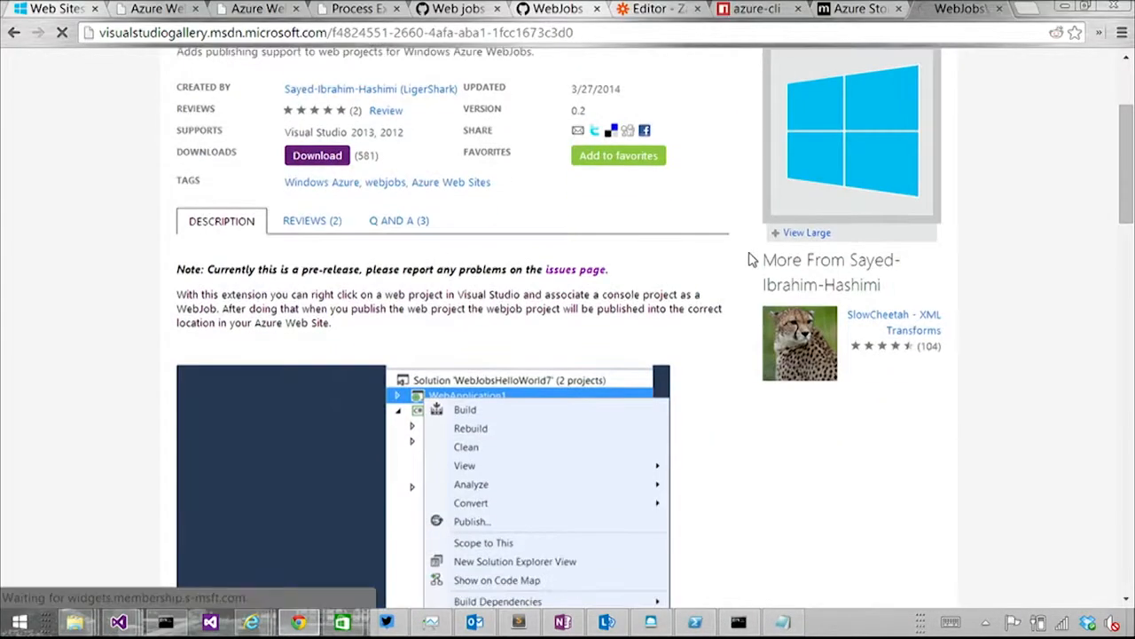
# Browse the WebJobs Gallery page's description and screenshots, then return to ScalingWebJobs' ReadFromQueue code
pyautogui.scroll(3)
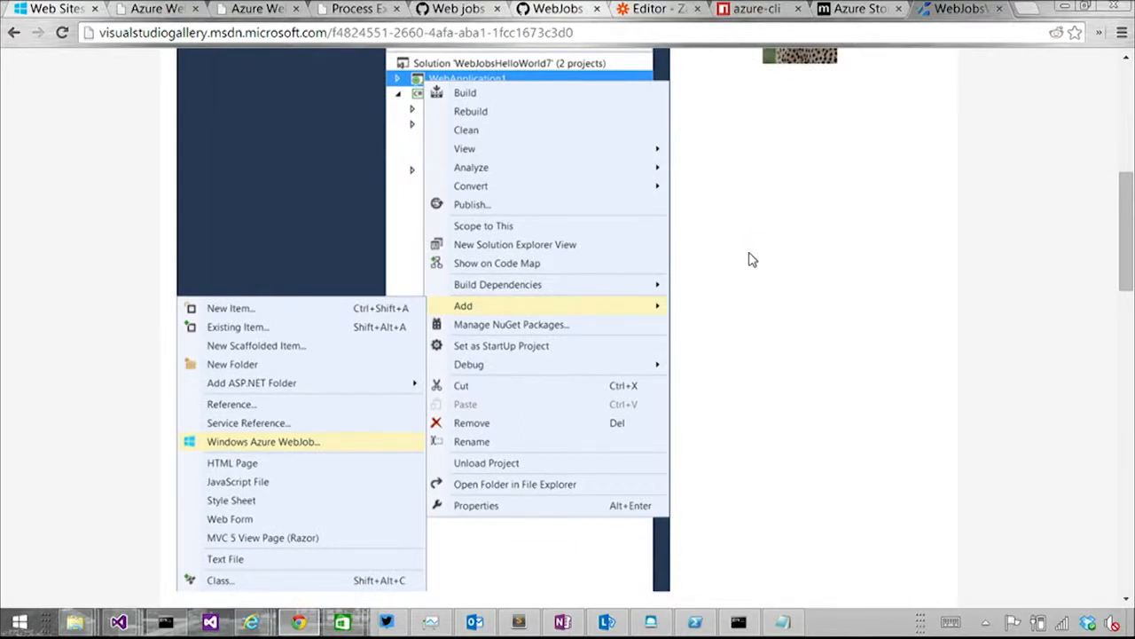
pyautogui.scroll(-3)
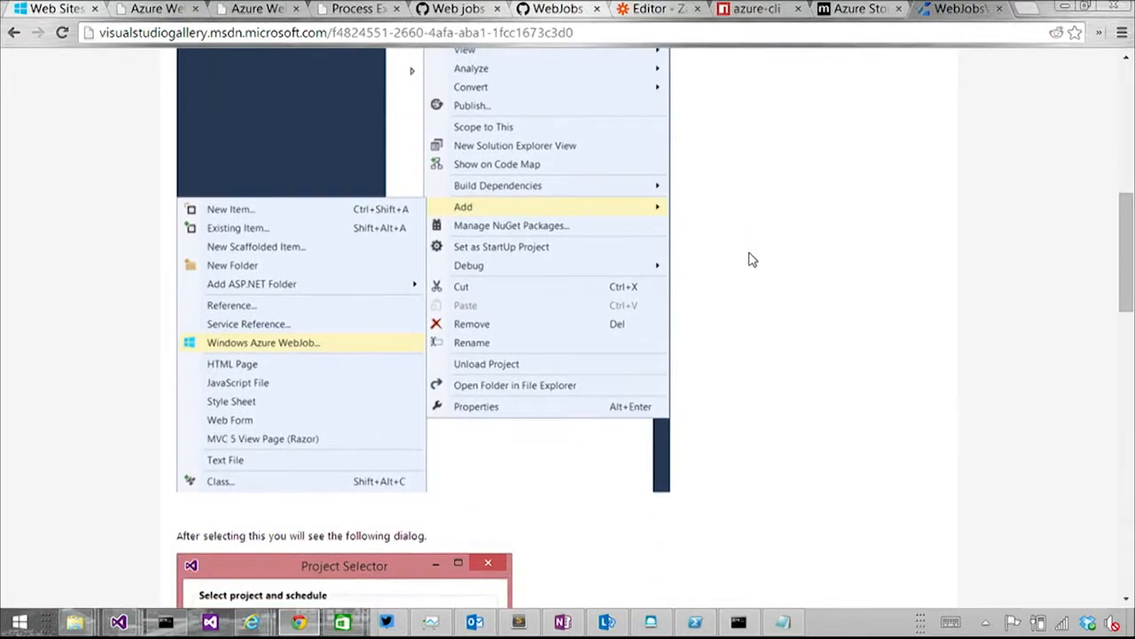
pyautogui.scroll(-3)
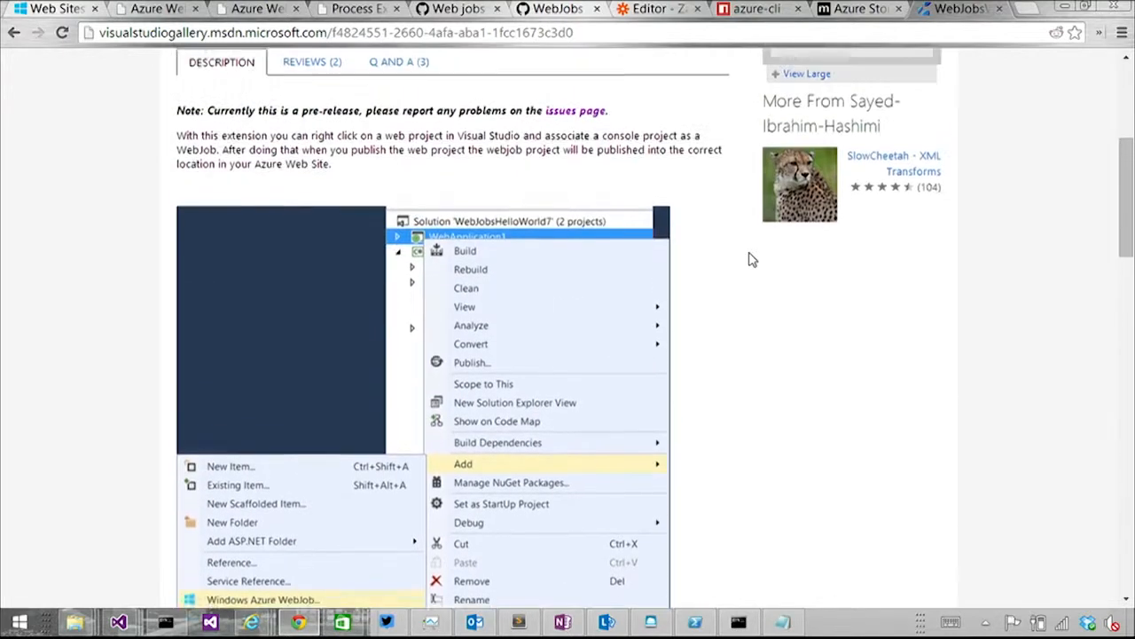
pyautogui.scroll(-3)
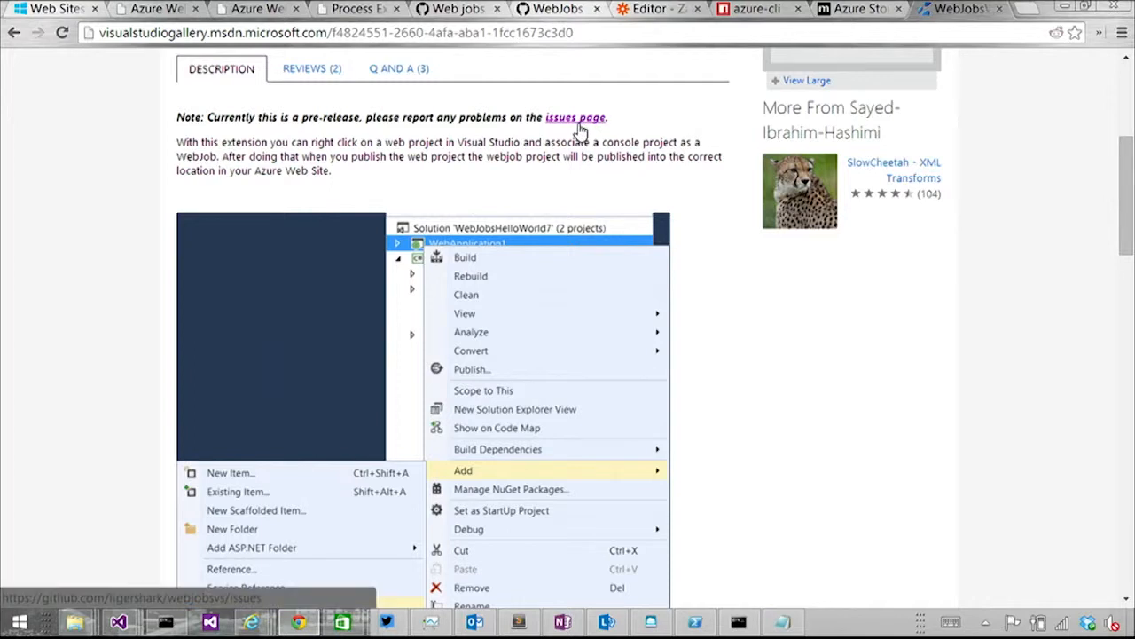
pyautogui.click(118, 621)
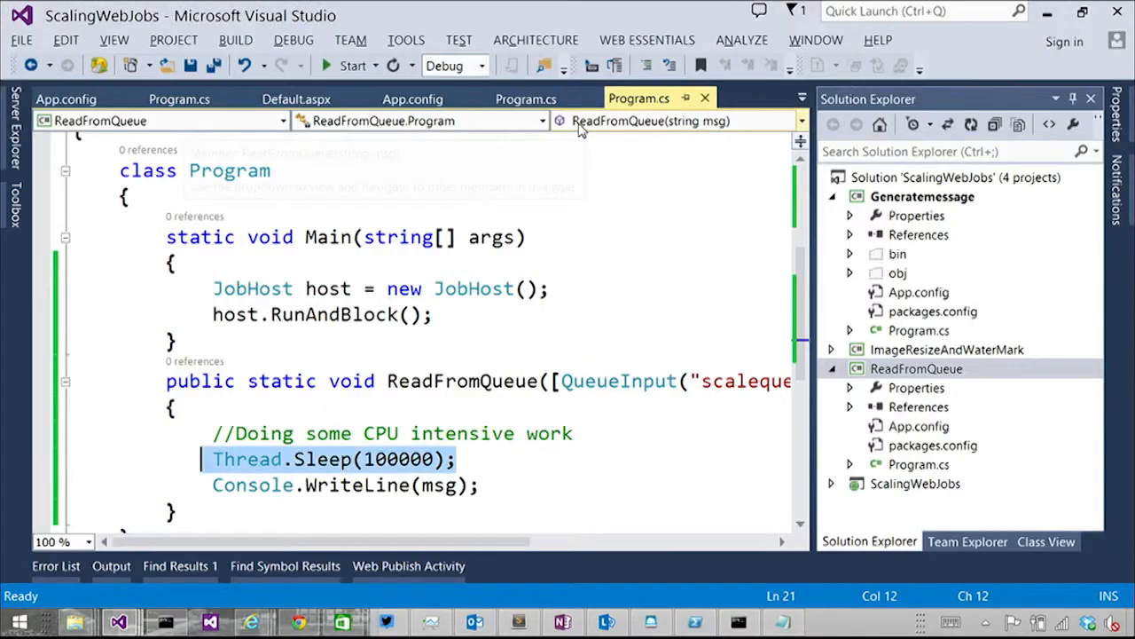